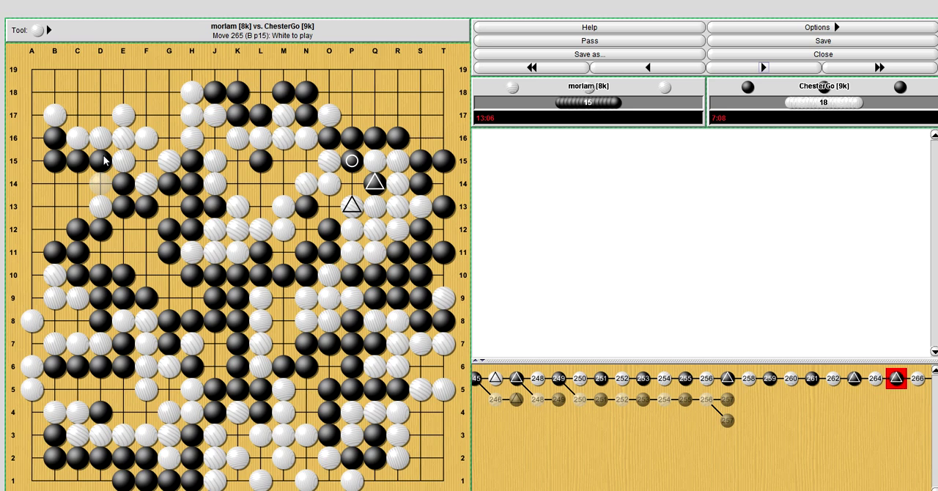
# - Step forward from move 265 through 271, then settle on move 269, Black at M14
pyautogui.click(763, 66)
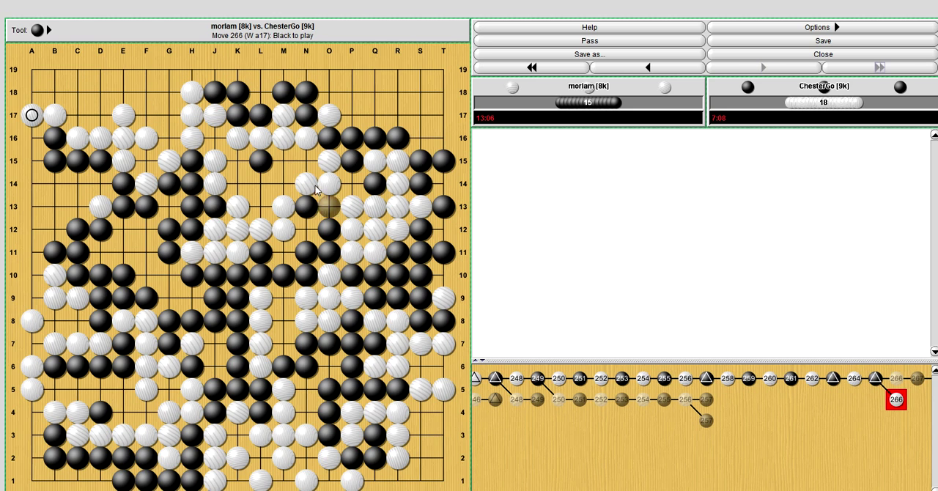
pyautogui.click(352, 183)
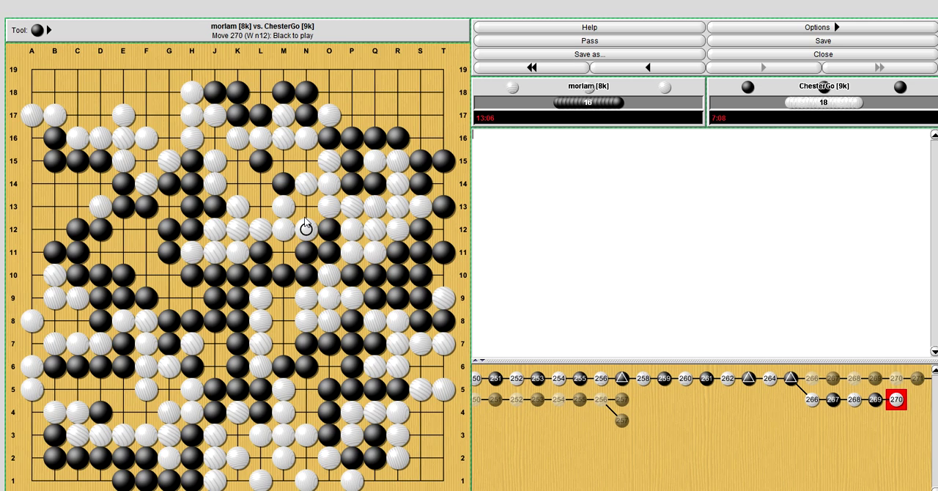
pyautogui.moveTo(269, 173)
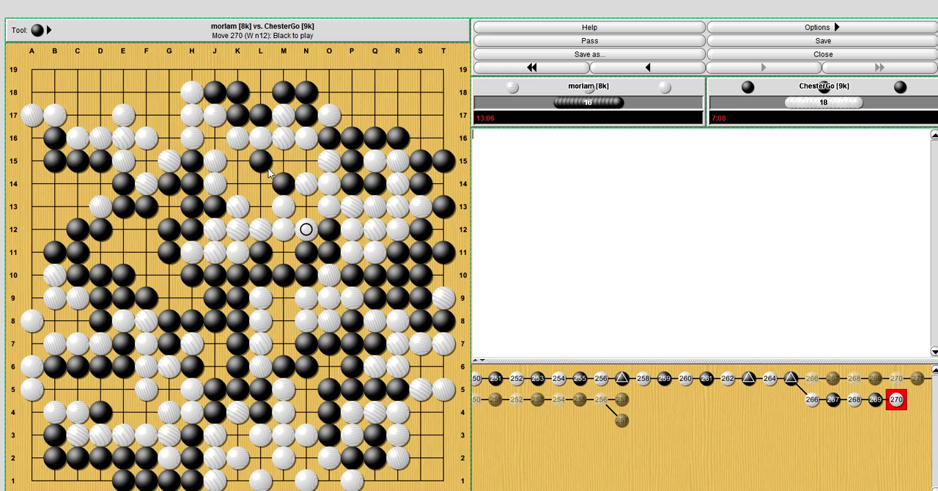
pyautogui.moveTo(277, 160)
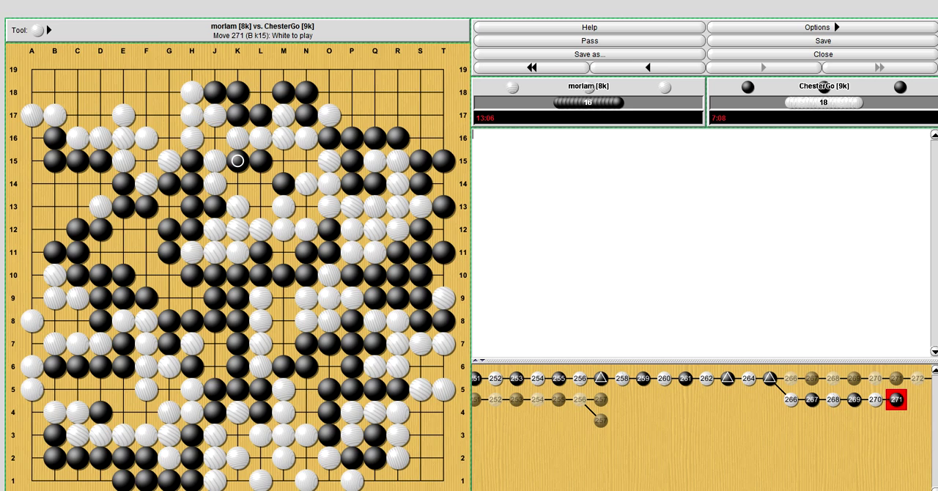
pyautogui.click(646, 66)
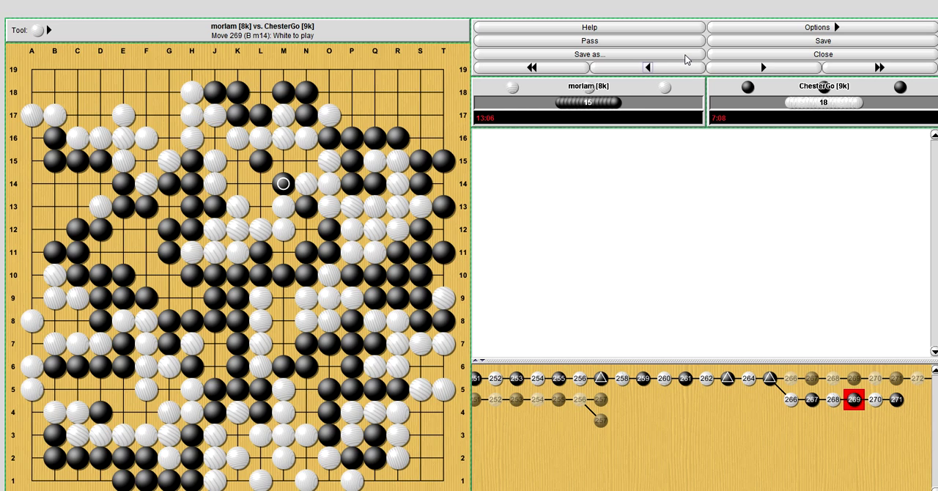
pyautogui.moveTo(313, 225)
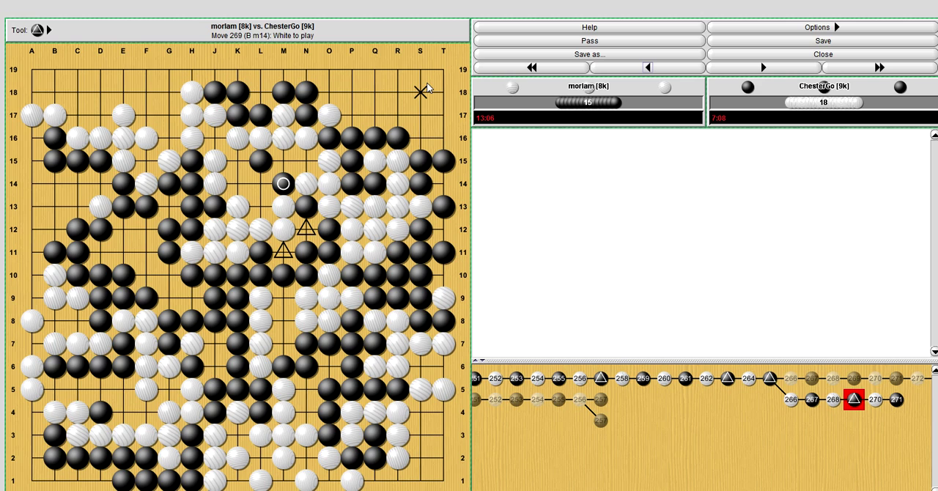
pyautogui.moveTo(460, 73)
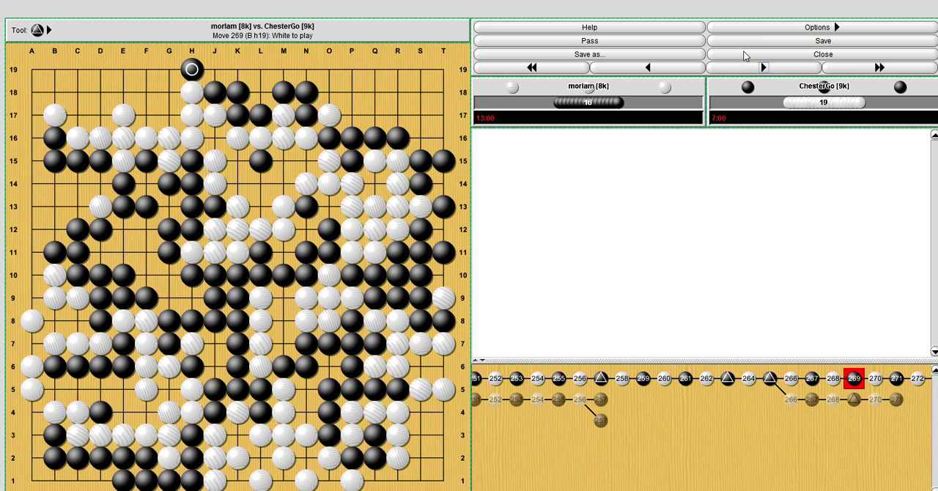
# - Advance through moves 275 onward to move 286, White at A16
pyautogui.click(762, 66)
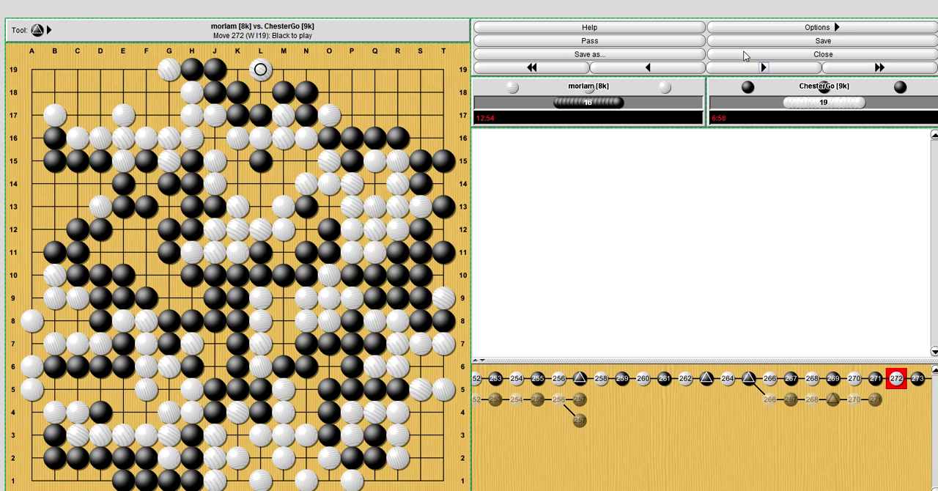
pyautogui.click(762, 68)
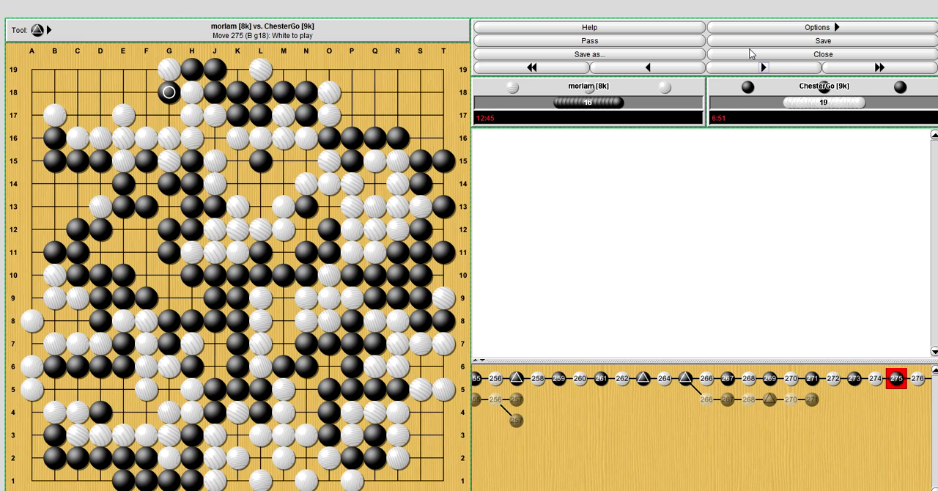
pyautogui.click(647, 66)
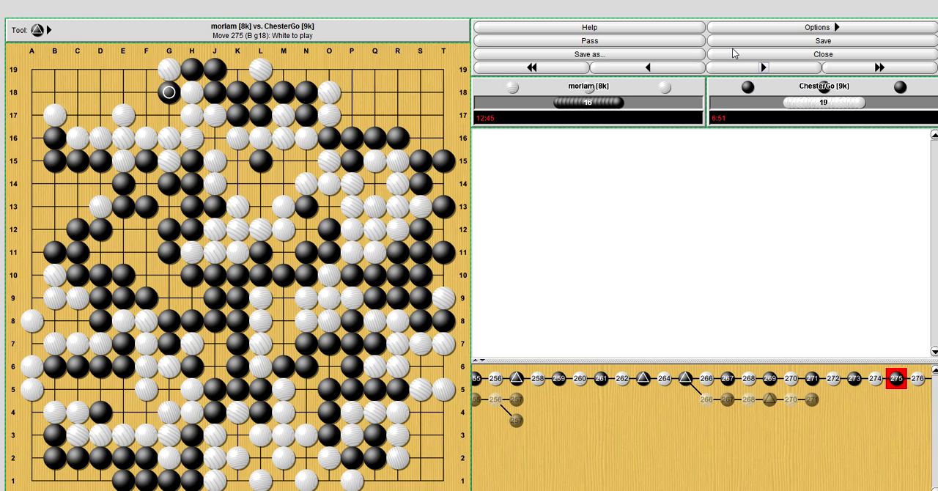
pyautogui.click(762, 66)
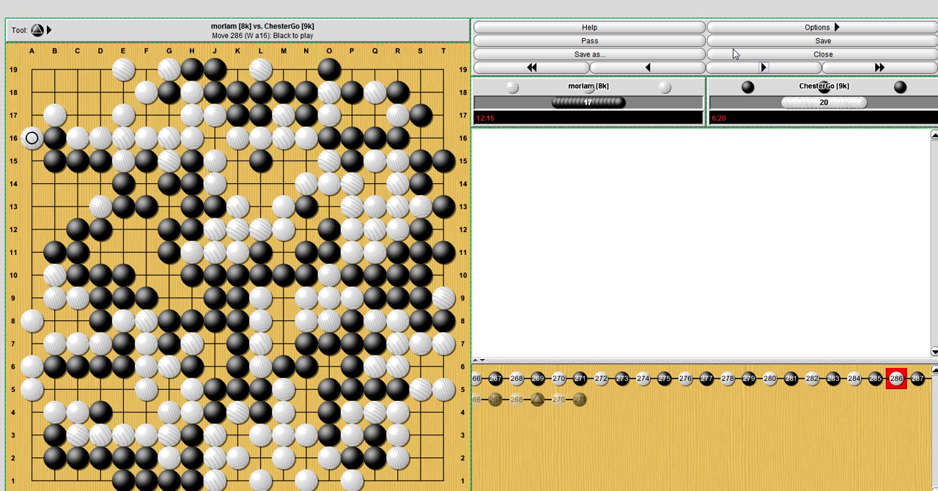
# - Advance to move 289 and mark it with a triangle
pyautogui.click(763, 65)
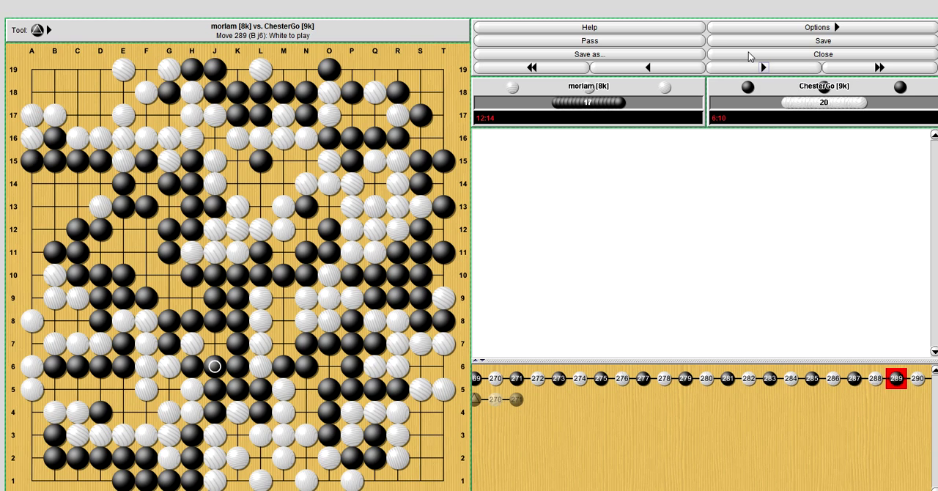
pyautogui.click(647, 66)
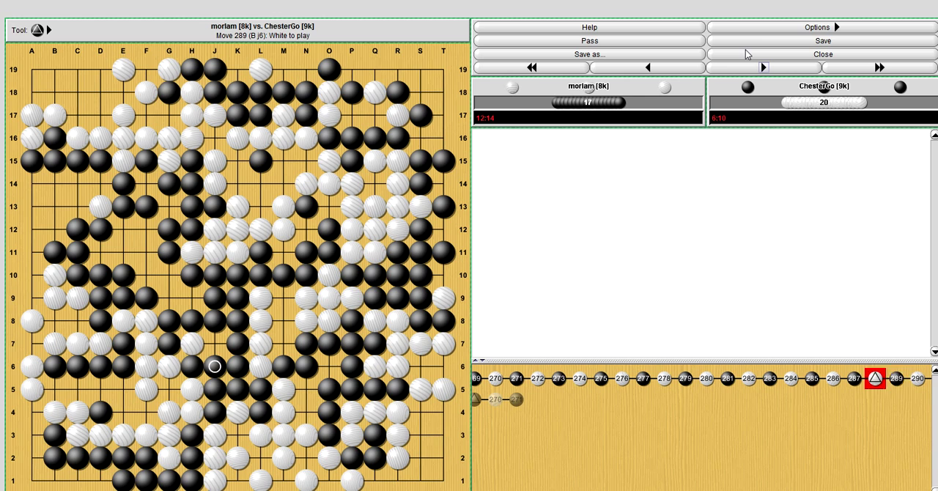
# - Step forward through moves 293 and 294 to move 295, Black at F19
pyautogui.click(762, 66)
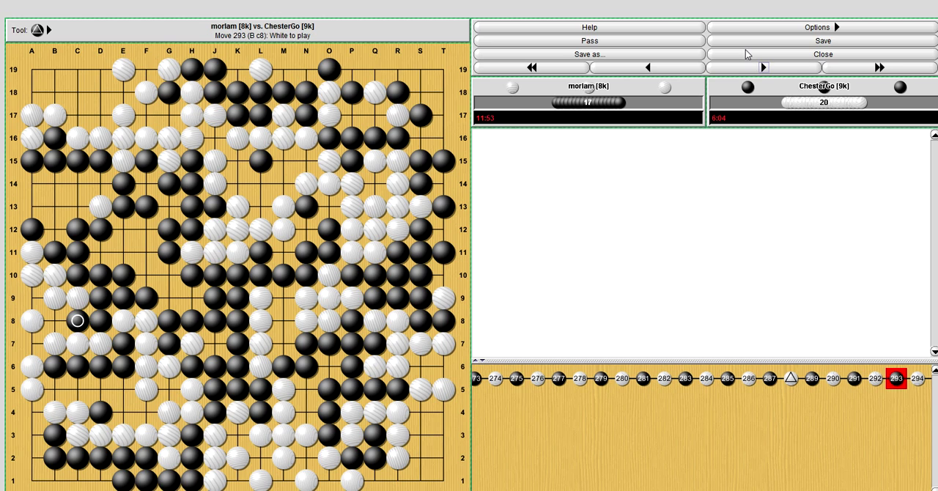
pyautogui.click(762, 66)
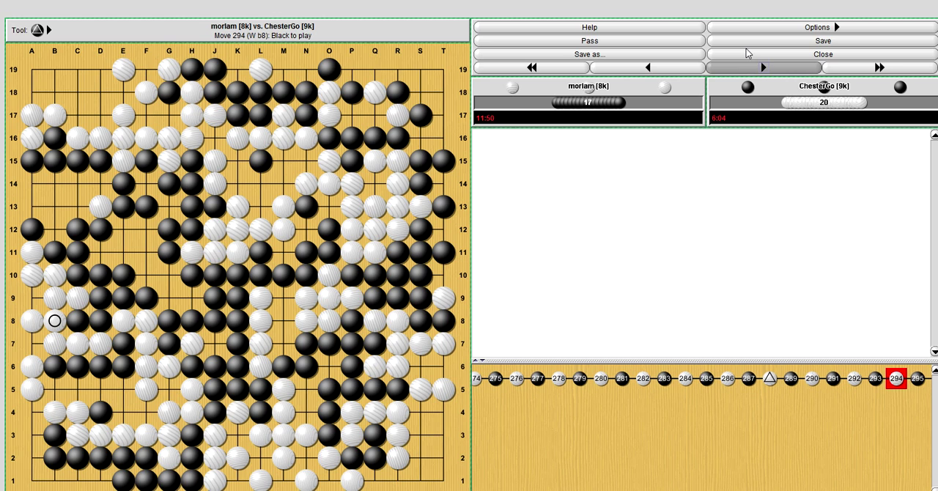
pyautogui.click(762, 66)
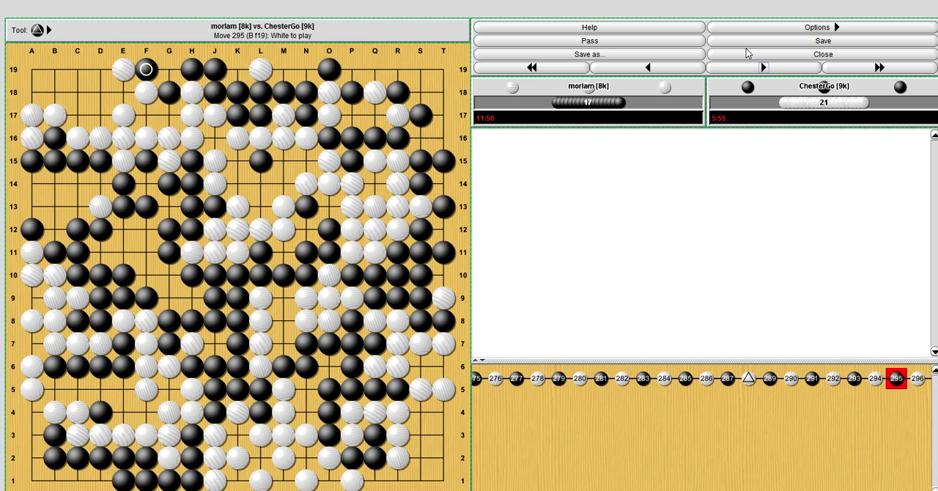
# - Continue through the endgame toward move 308, White at B13
pyautogui.click(646, 66)
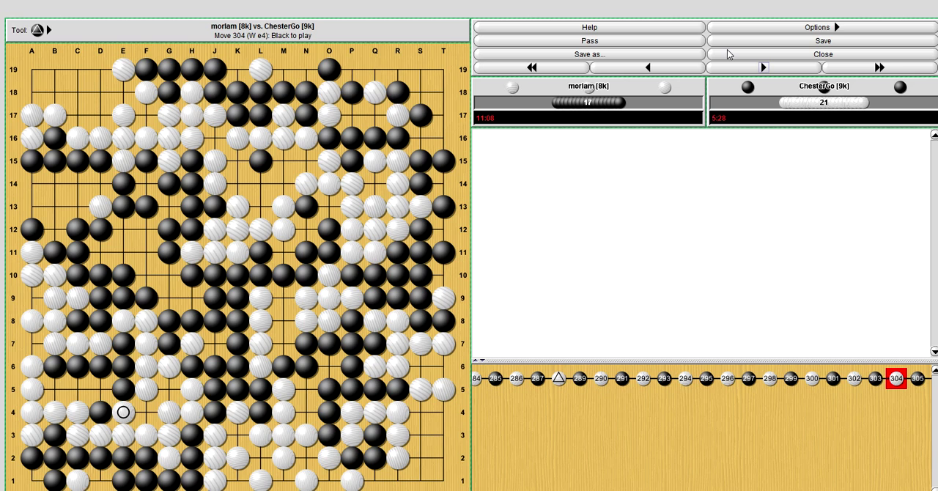
pyautogui.moveTo(762, 66)
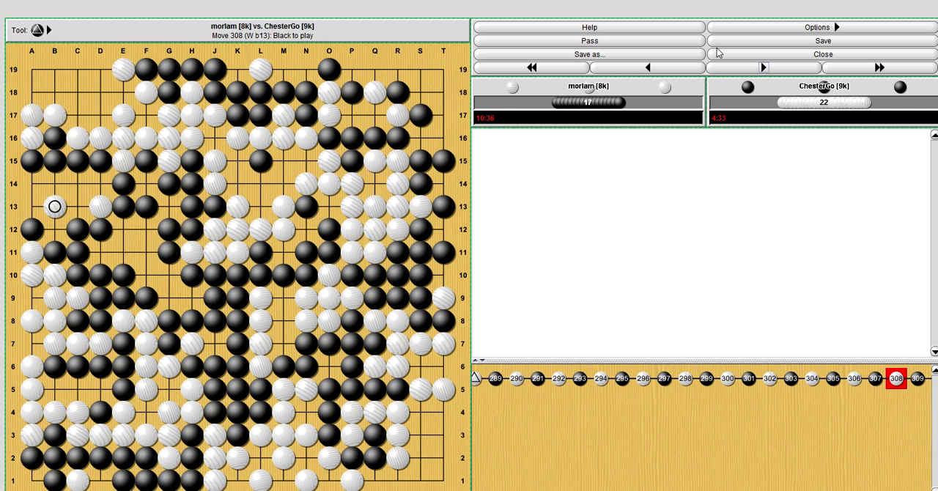
# - Revisit move 306, return to 308, jump to 314 and settle on move 313, Black at O13
pyautogui.click(648, 66)
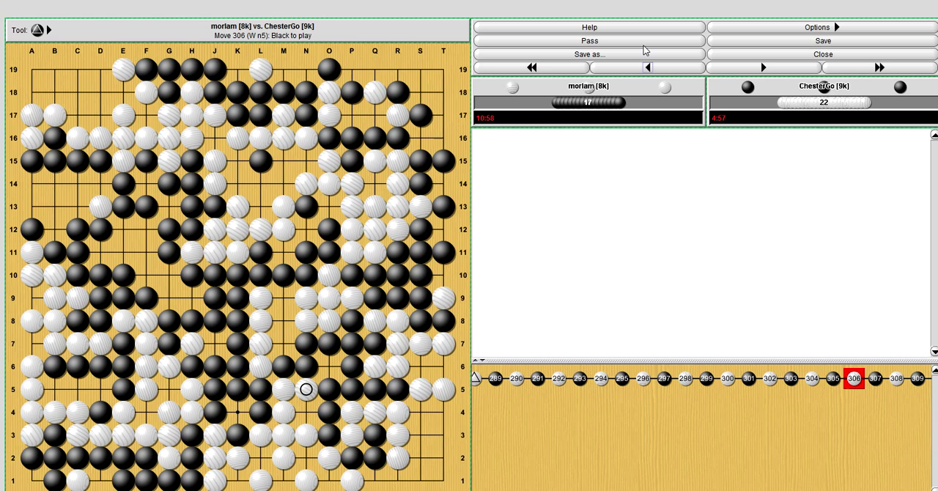
pyautogui.click(762, 66)
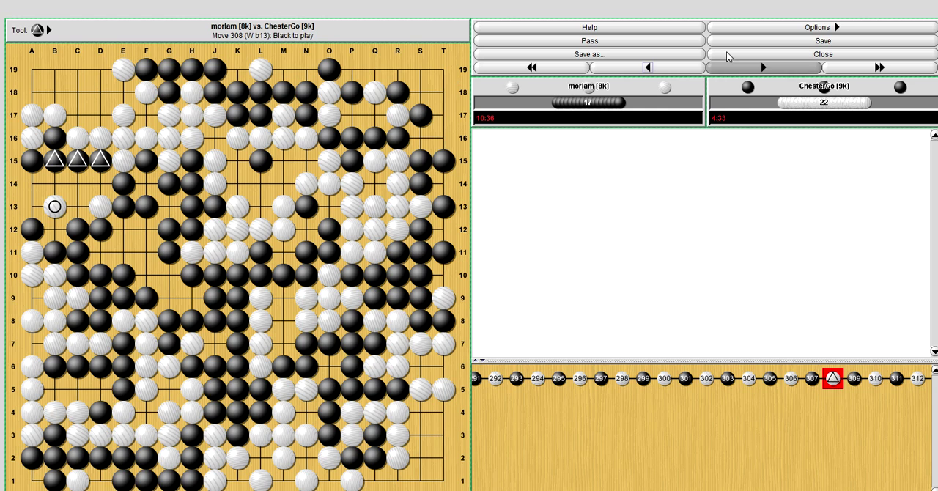
pyautogui.click(762, 66)
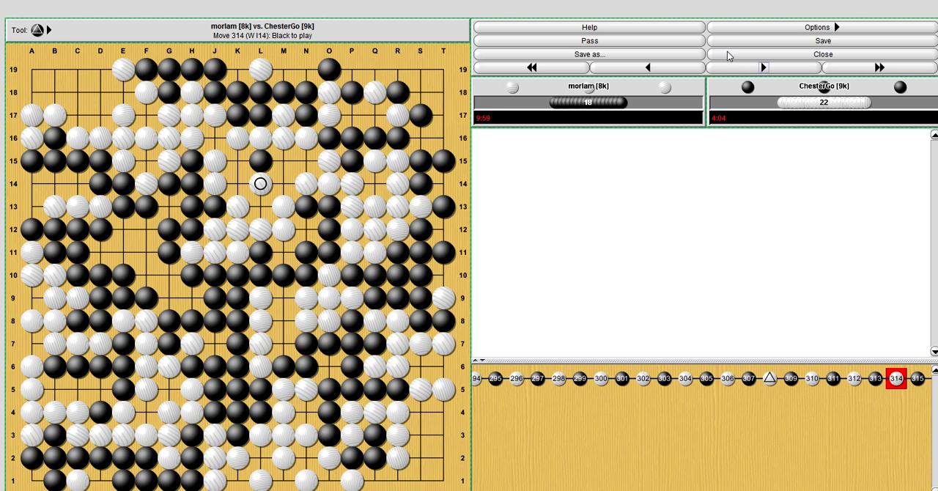
pyautogui.click(648, 66)
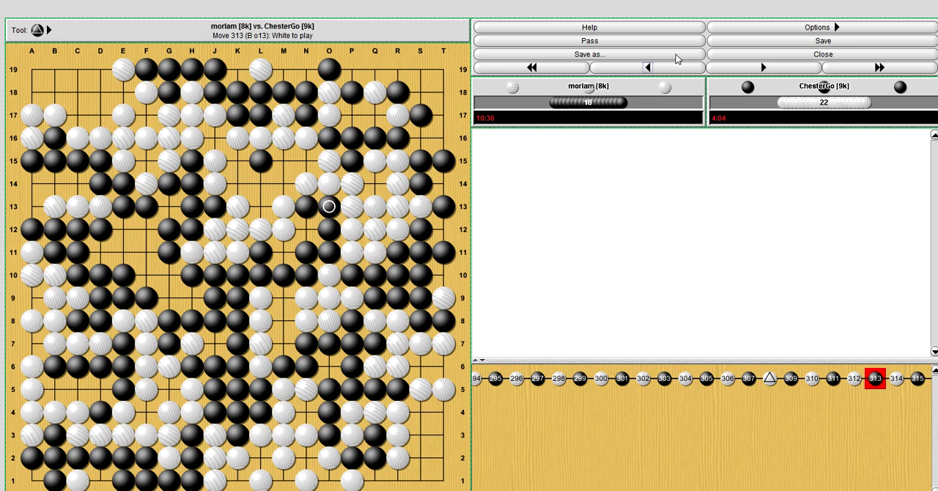
pyautogui.moveTo(467, 120)
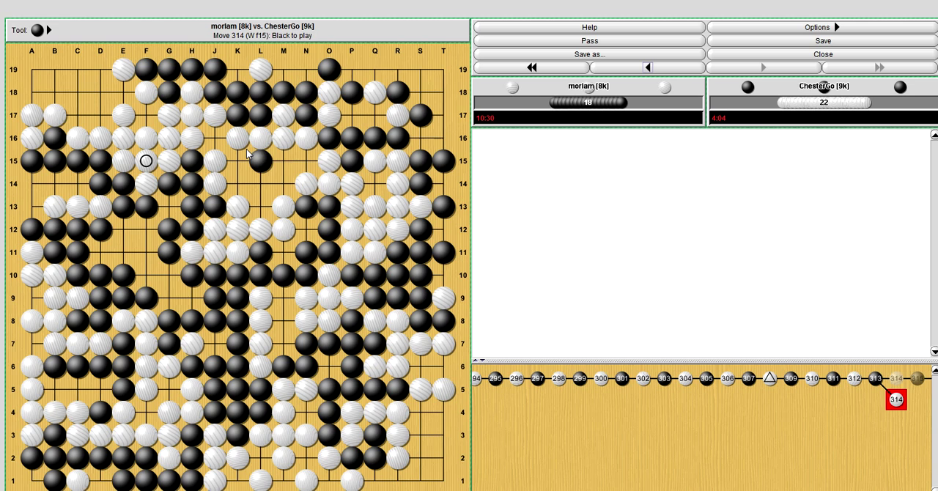
# - Return to main-line move 314, White L14, and head toward move 315
pyautogui.click(283, 183)
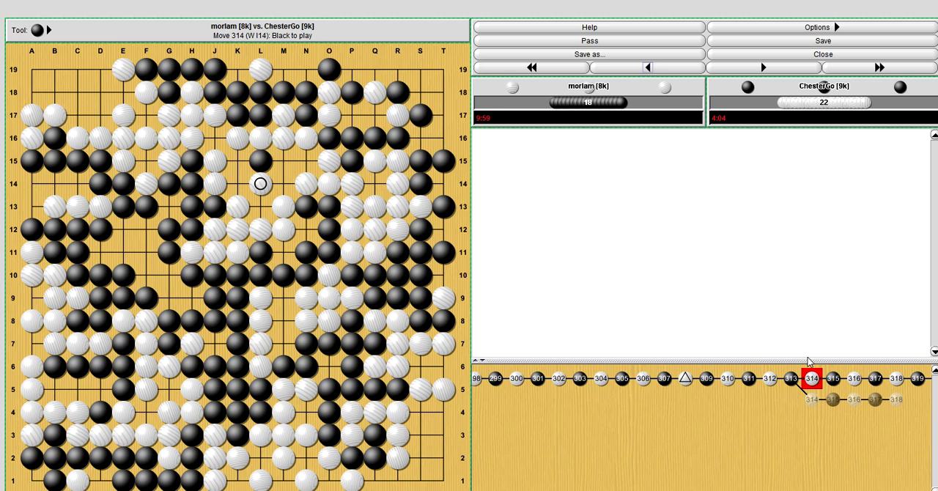
pyautogui.click(832, 378)
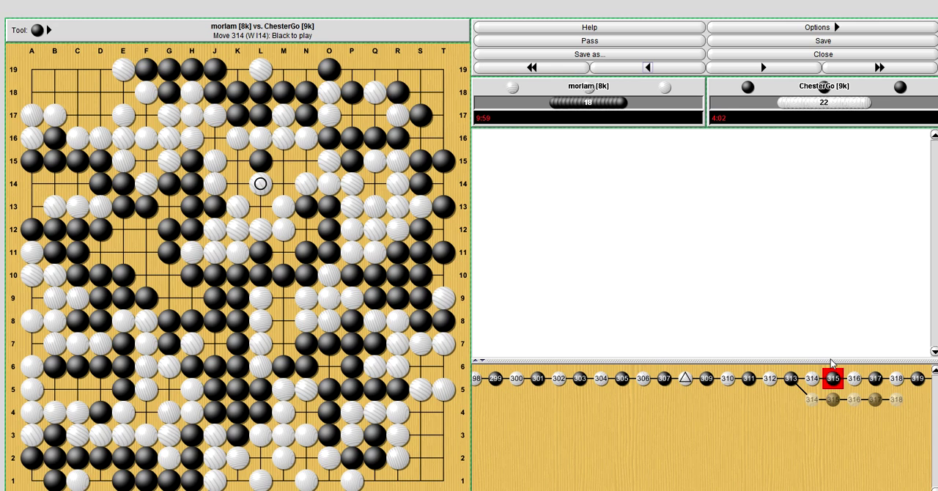
# - Step through moves 315 to 319, Black at M8, rechecking move 316 along the way
pyautogui.click(762, 66)
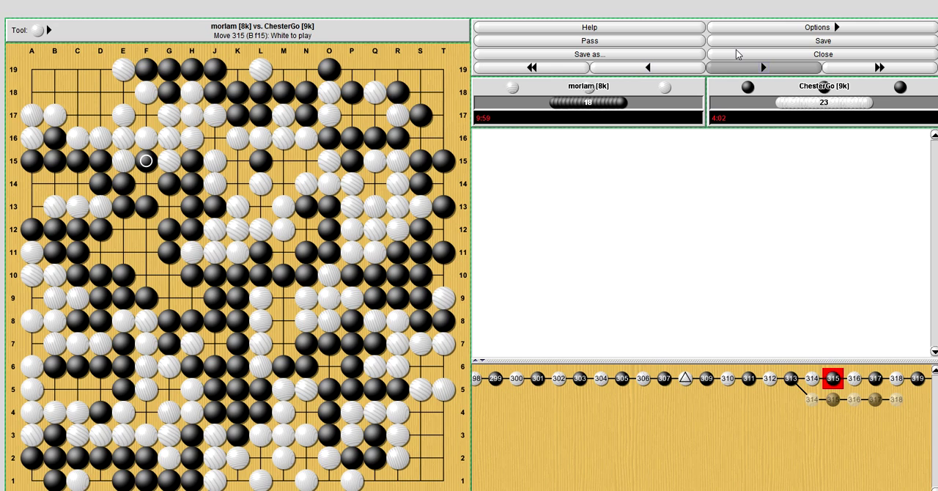
pyautogui.click(762, 68)
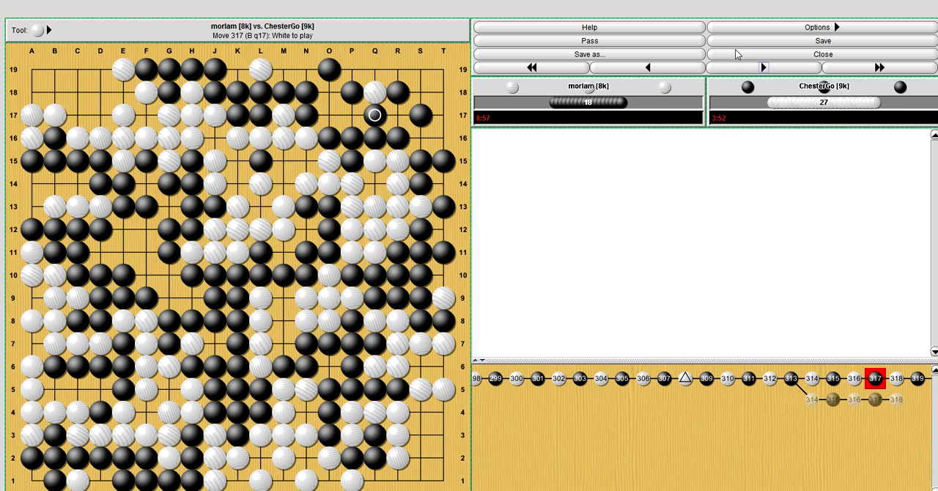
pyautogui.click(762, 66)
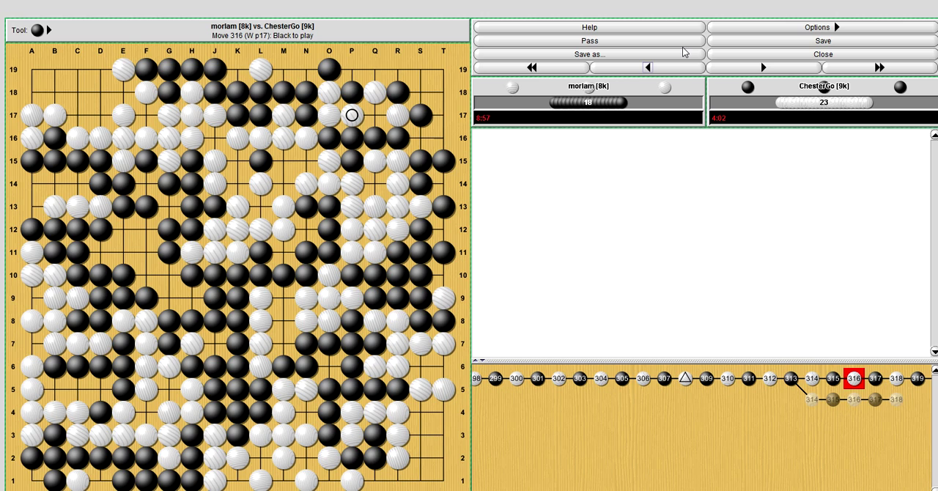
pyautogui.click(763, 68)
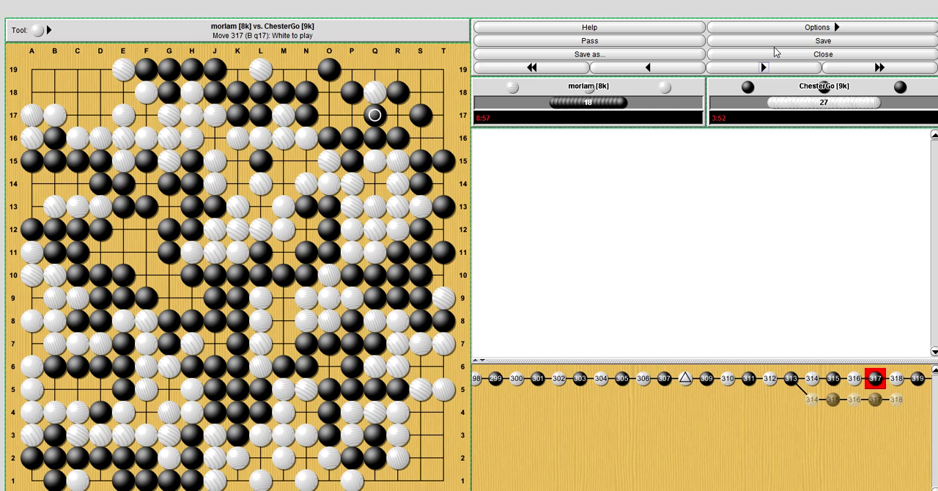
pyautogui.click(763, 66)
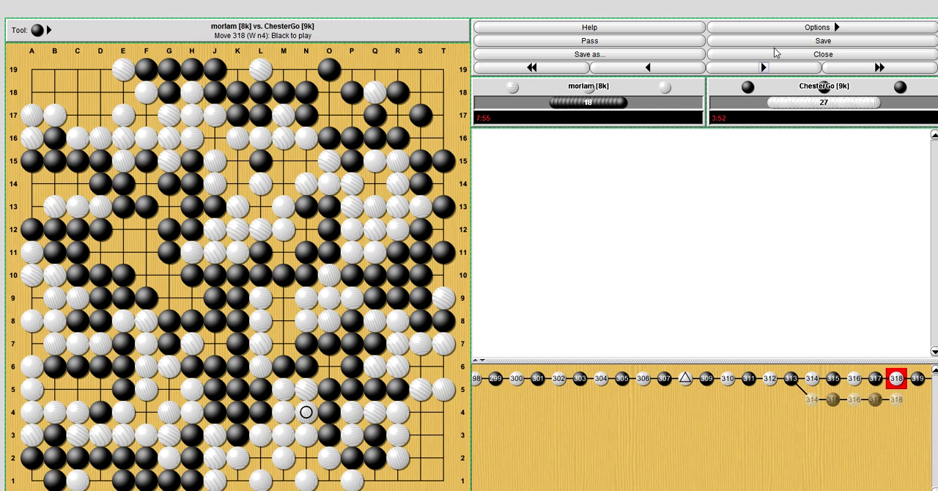
pyautogui.click(762, 67)
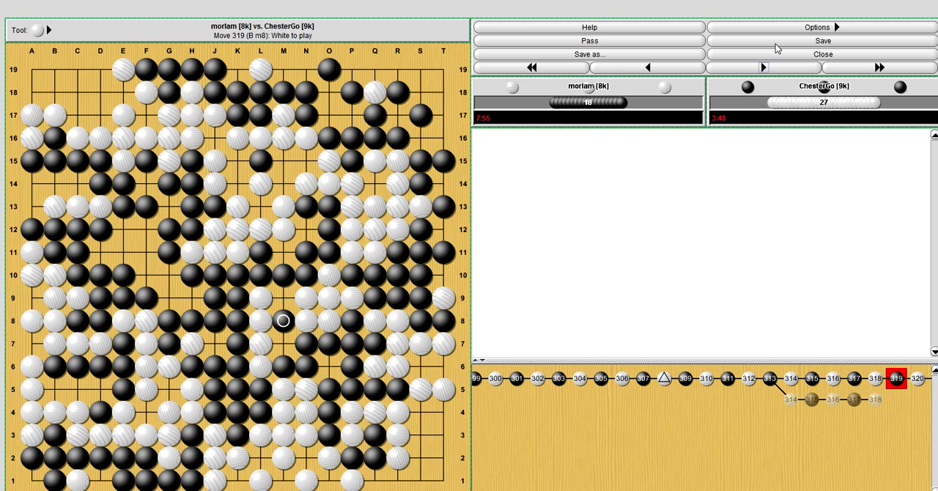
pyautogui.moveTo(399, 137)
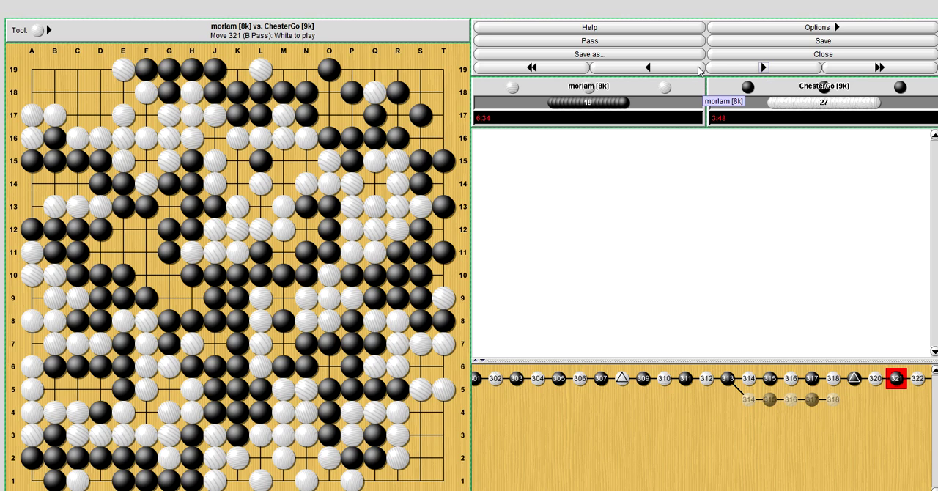
pyautogui.moveTo(674, 61)
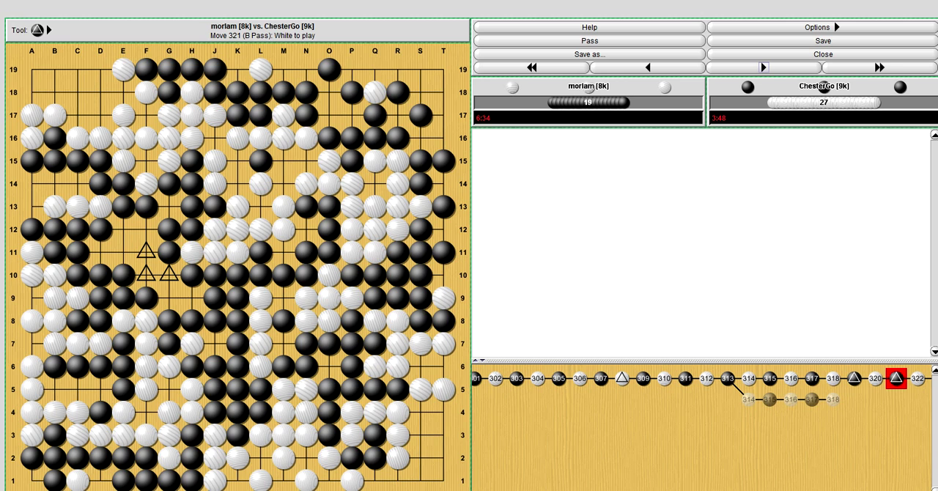
pyautogui.moveTo(363, 226)
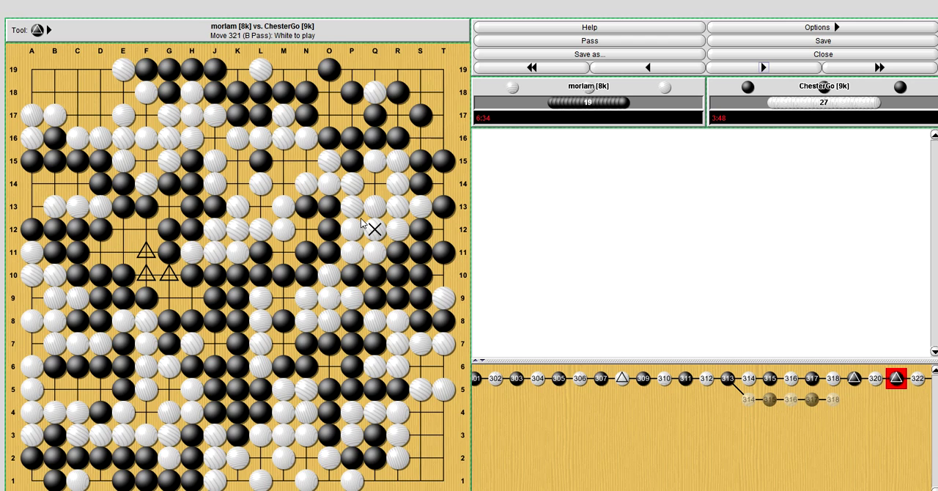
pyautogui.moveTo(456, 198)
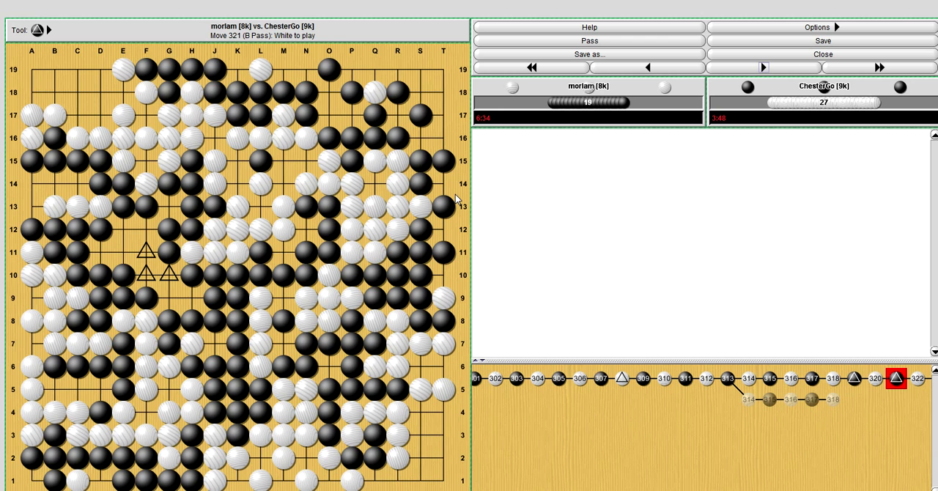